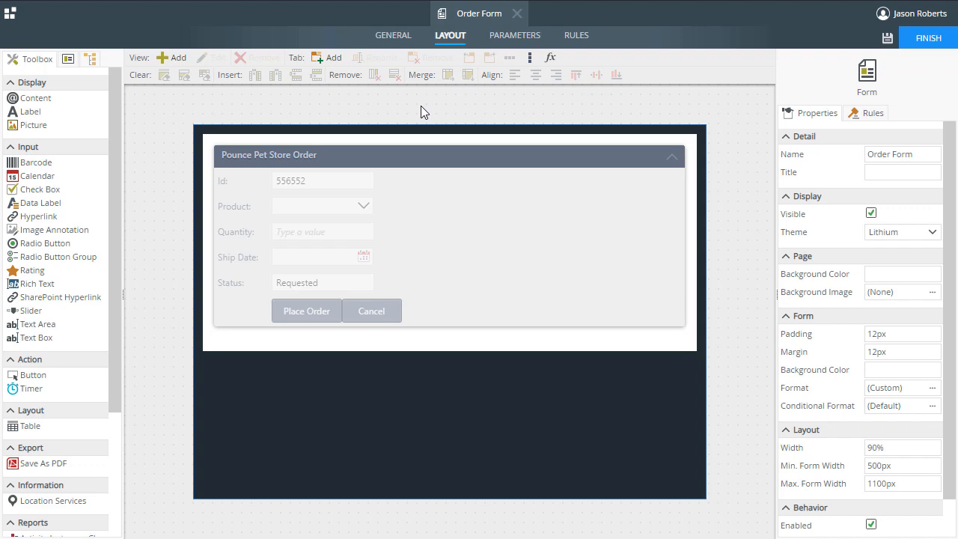
# Enable Anonymous Access in the Order Form's Advanced properties.
pyautogui.scroll(-3)
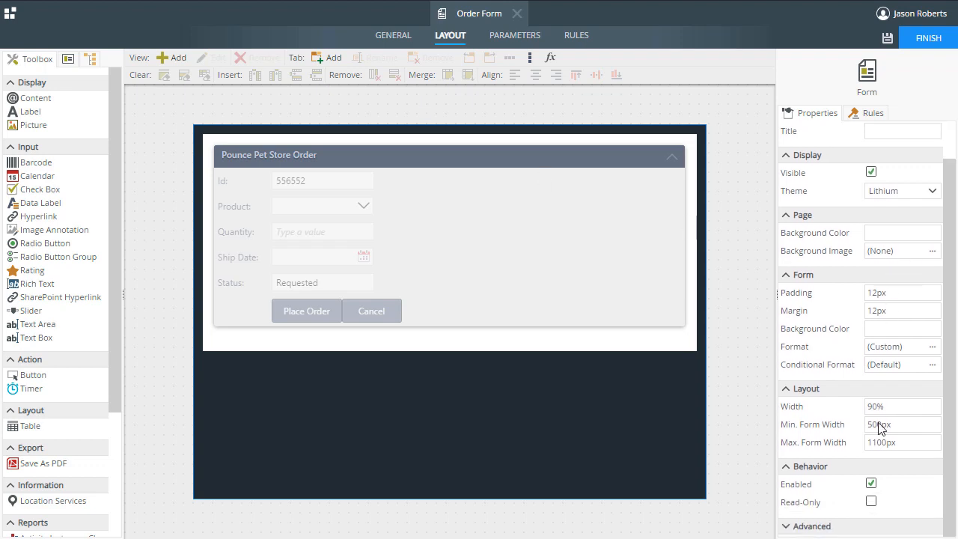
pyautogui.scroll(-3)
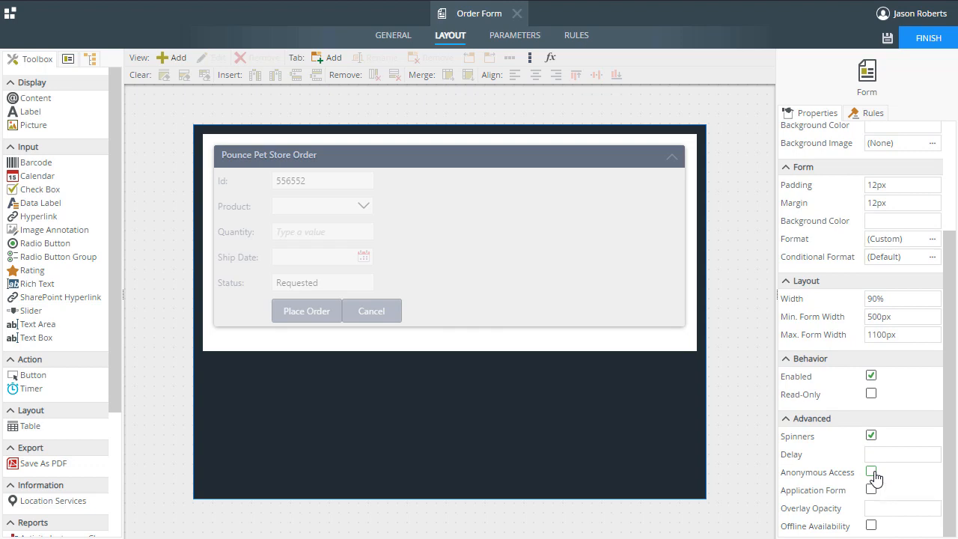
pyautogui.click(871, 473)
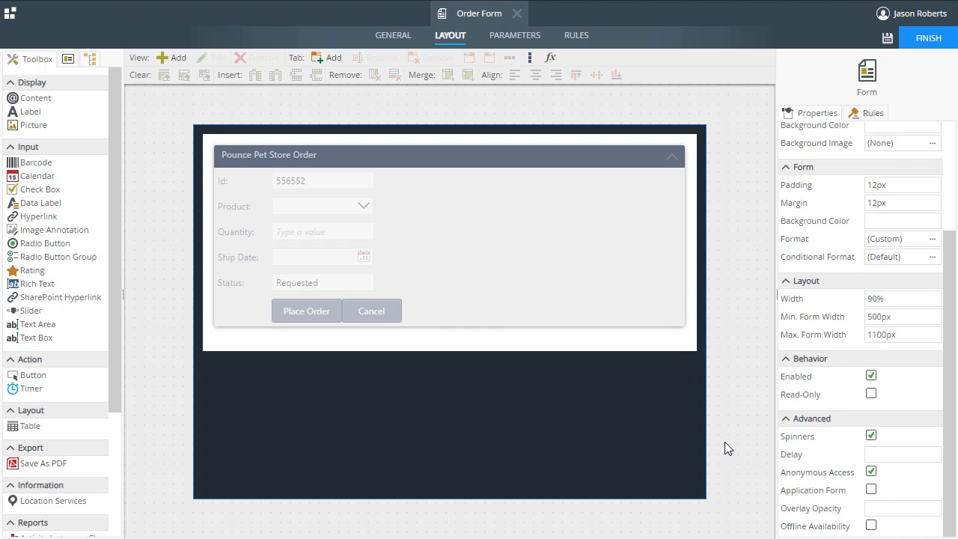
pyautogui.moveTo(928, 38)
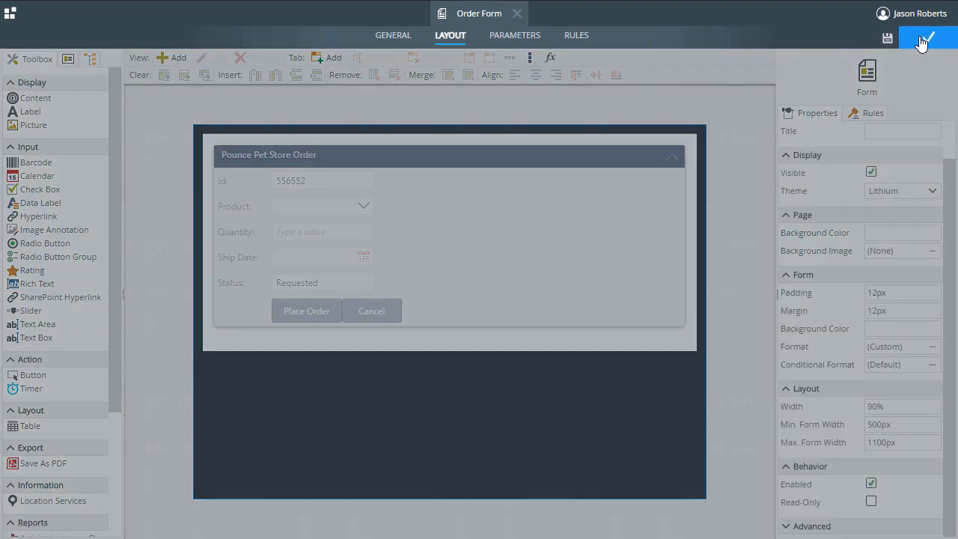
# Finish the design, check the Order Form in at version 2.0, and copy its Runtime URL.
pyautogui.click(927, 39)
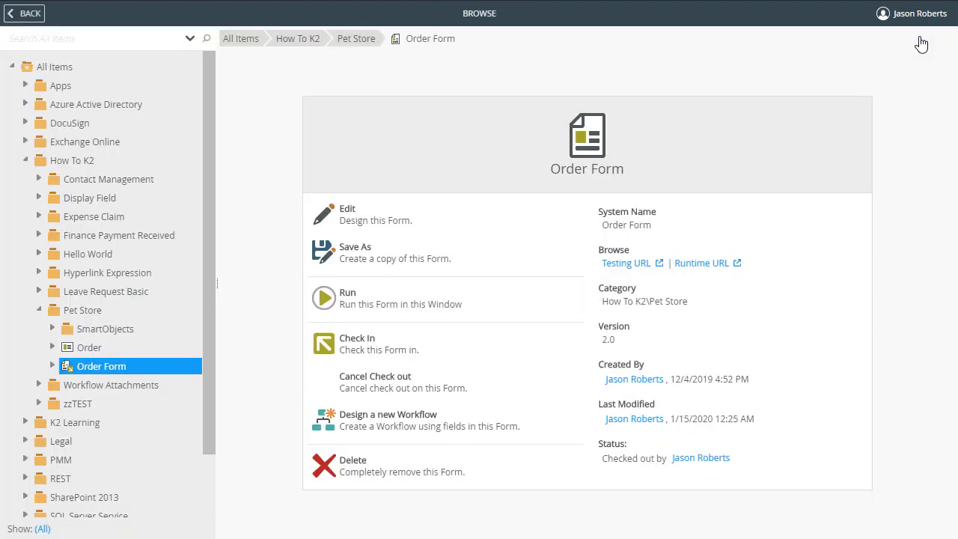
pyautogui.moveTo(336, 349)
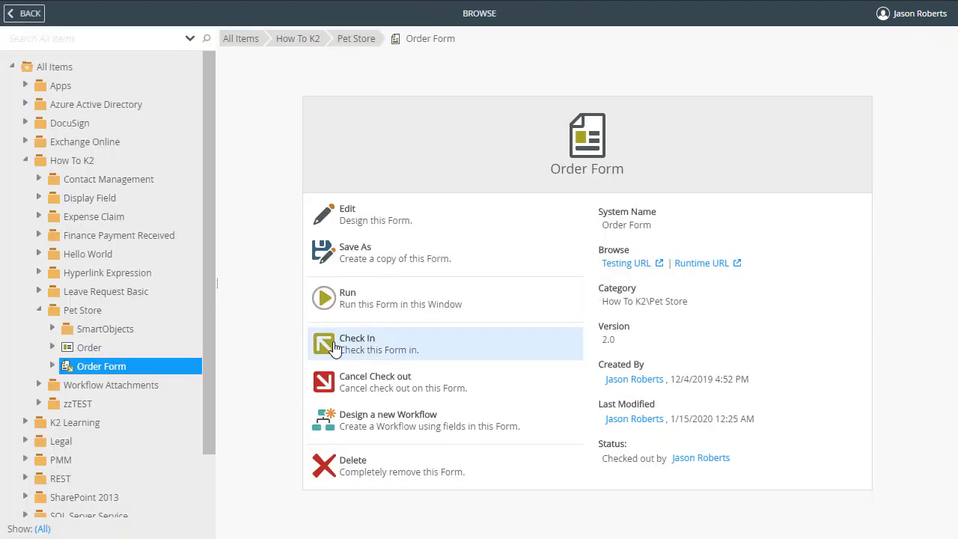
pyautogui.click(338, 347)
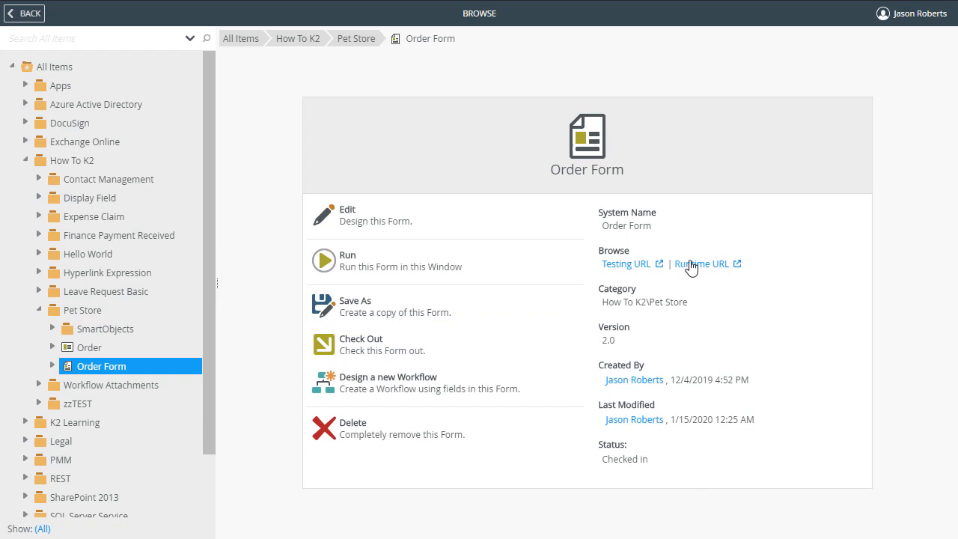
pyautogui.rightClick(701, 264)
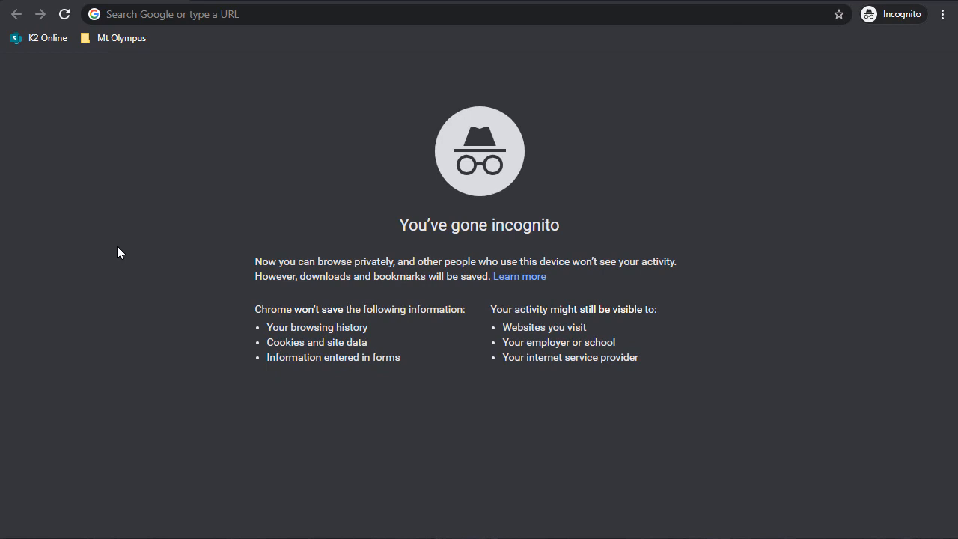
pyautogui.click(230, 15)
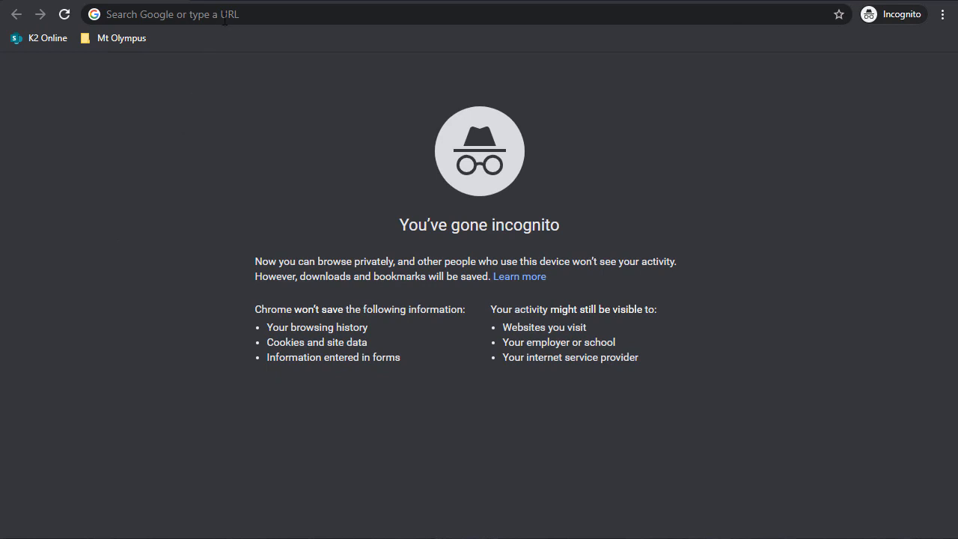
pyautogui.write('https://1ywsz1y.onk2qa.com/Runtime/Runtime/Form/Order+Form/')
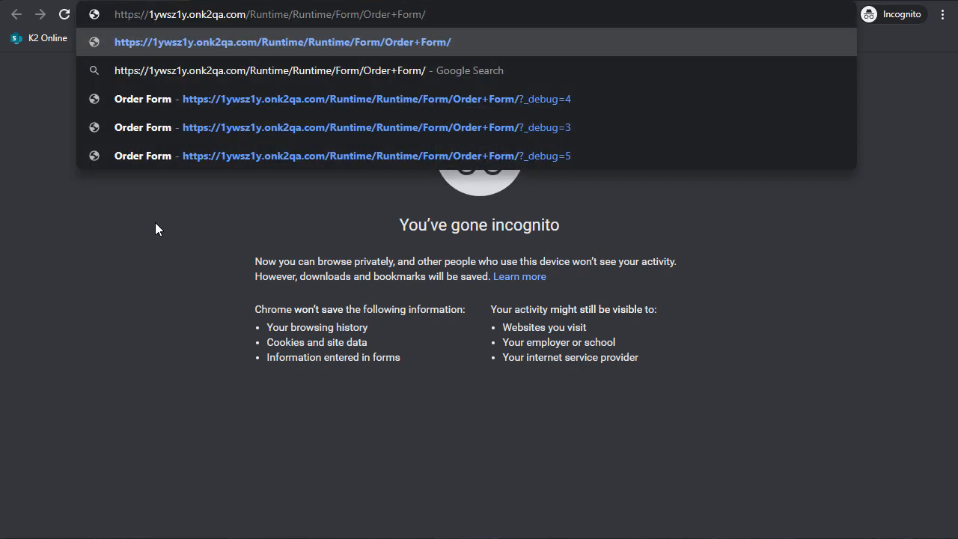